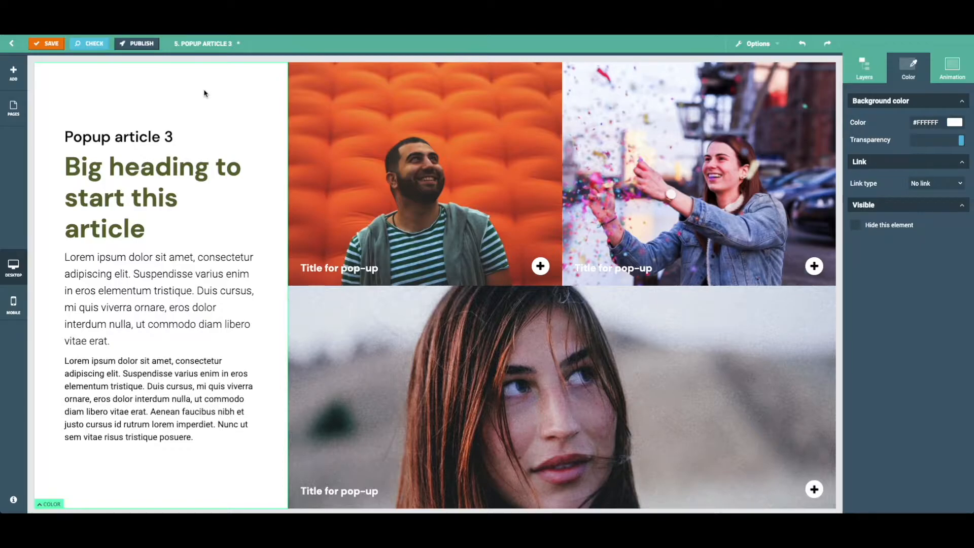
pyautogui.moveTo(143, 95)
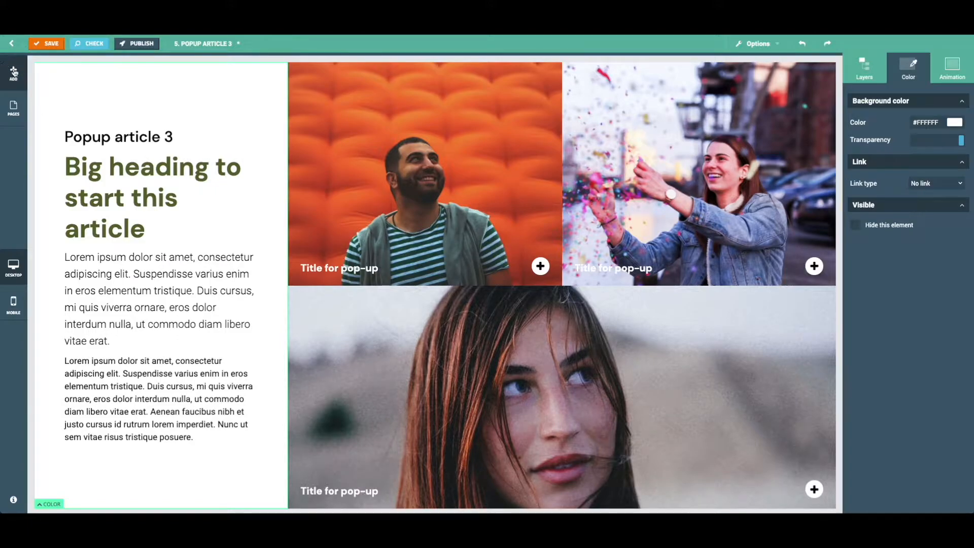
# Insert a Subtitle block from Basics as a medium sub heading under the big heading.
pyautogui.click(13, 70)
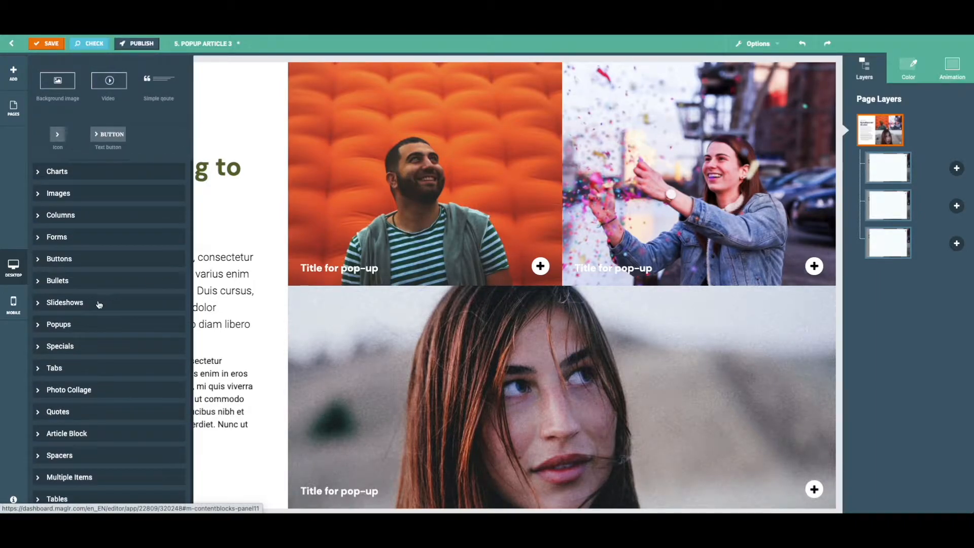
pyautogui.click(65, 302)
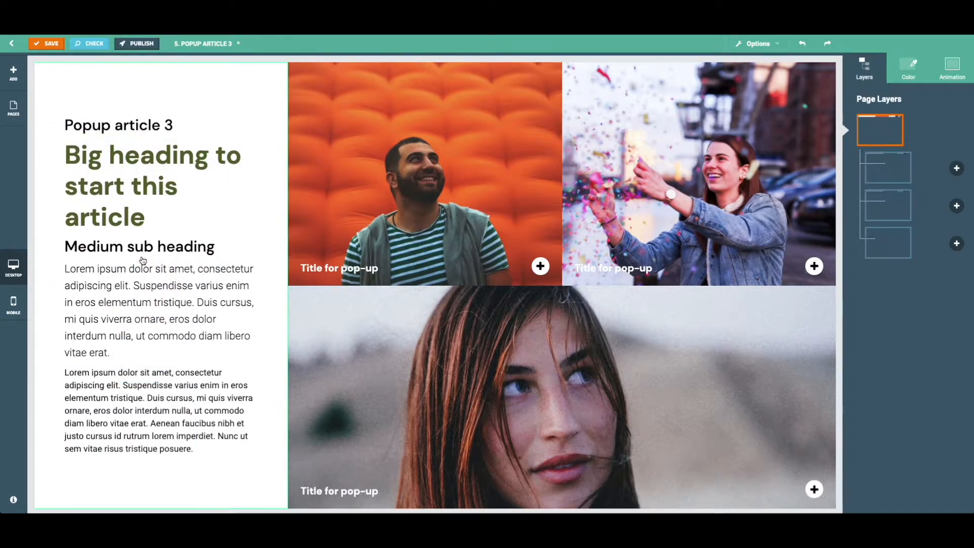
pyautogui.click(139, 245)
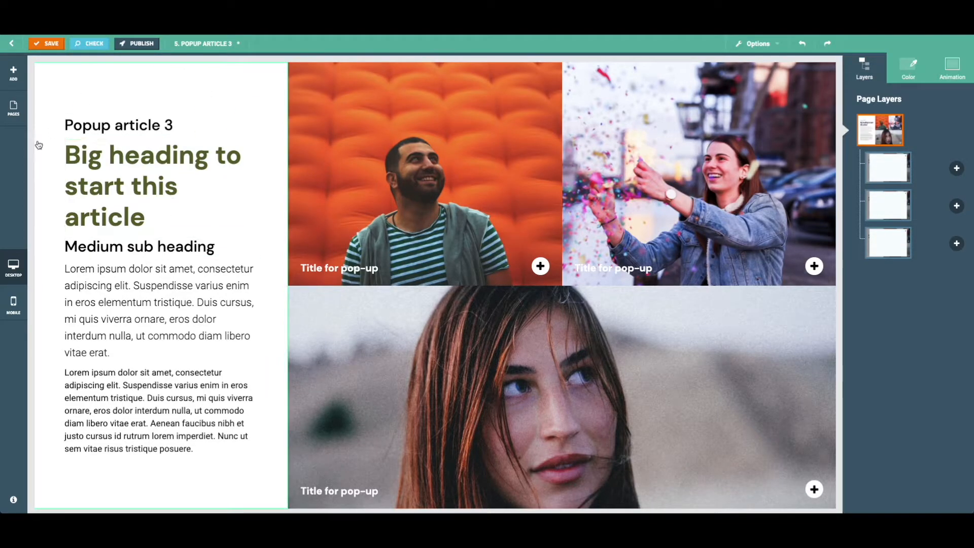
pyautogui.click(13, 109)
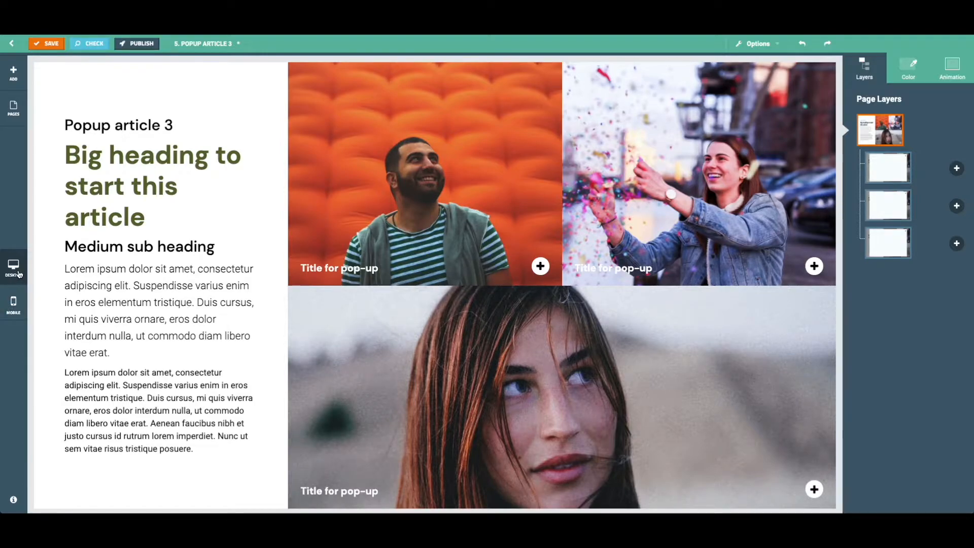
pyautogui.click(51, 249)
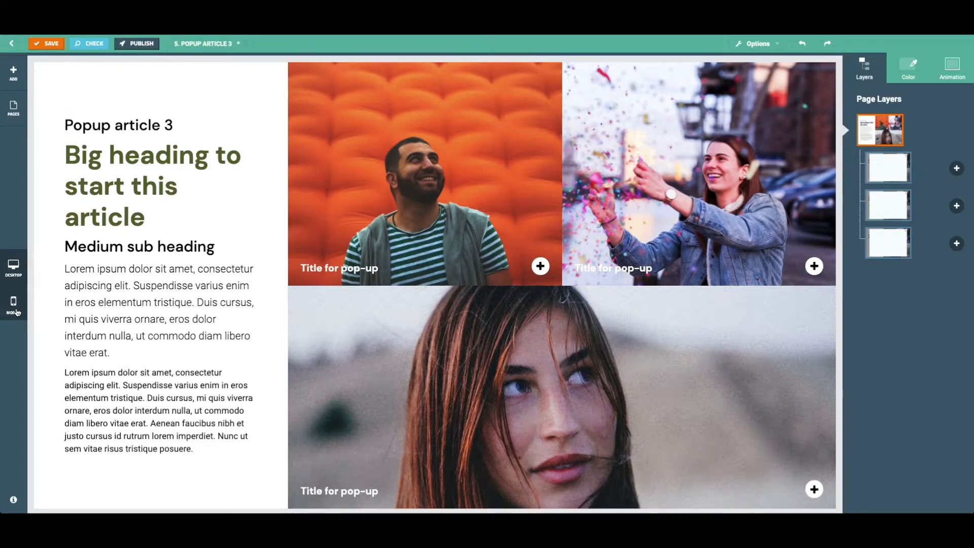
# View the article in mobile layout and select the Medium sub heading to show its Text settings.
pyautogui.click(13, 305)
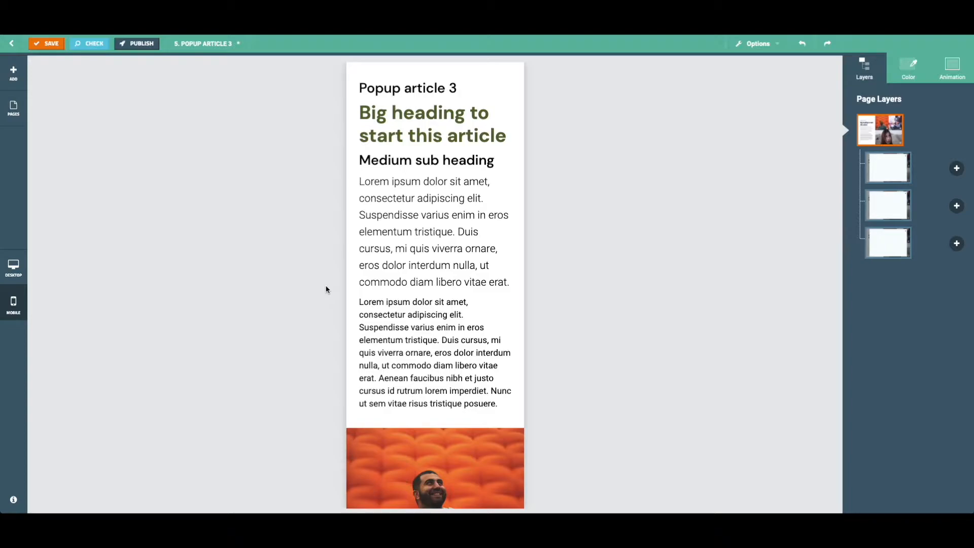
pyautogui.moveTo(188, 275)
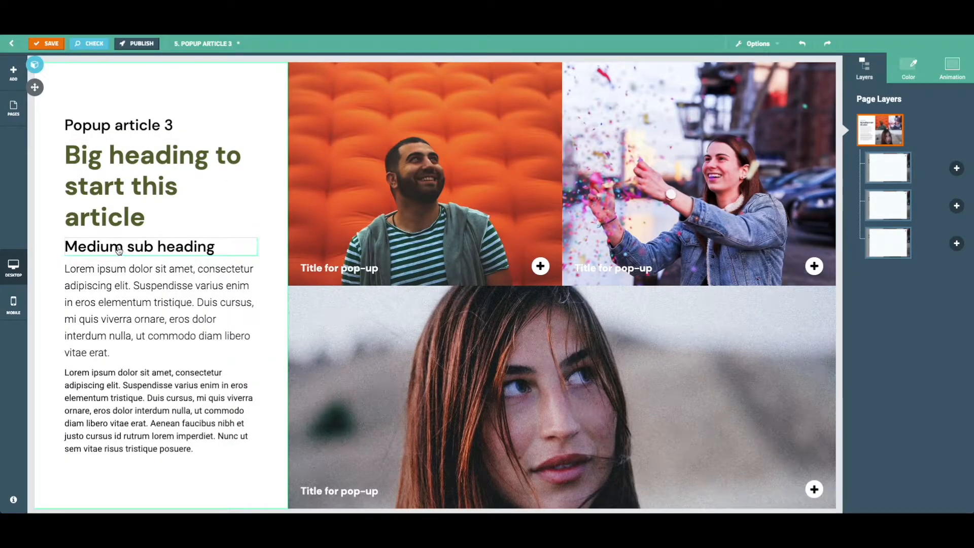
pyautogui.click(139, 246)
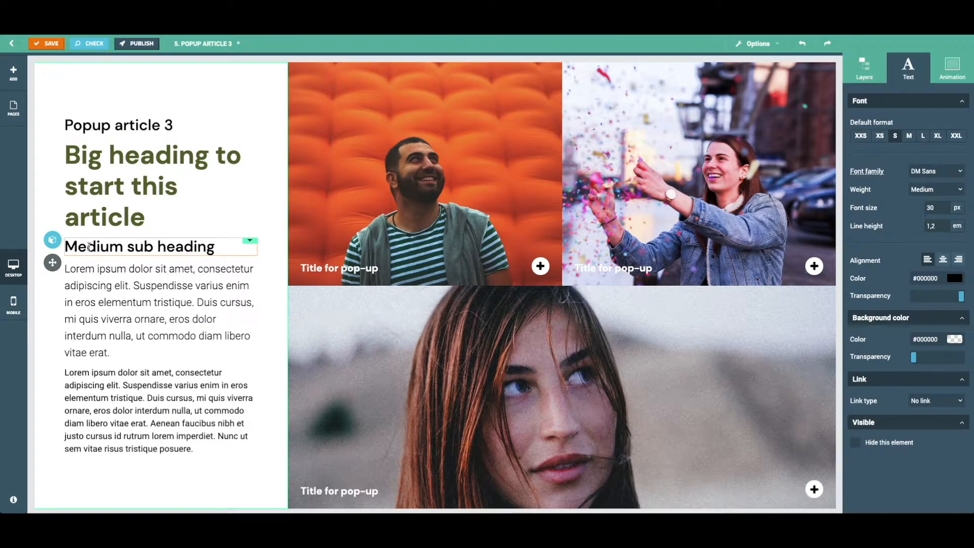
pyautogui.click(13, 304)
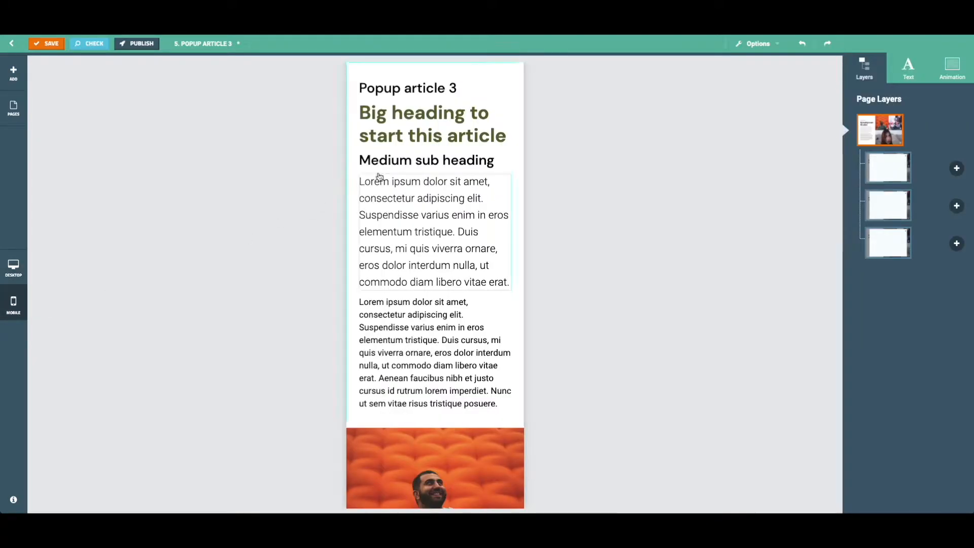
pyautogui.click(425, 160)
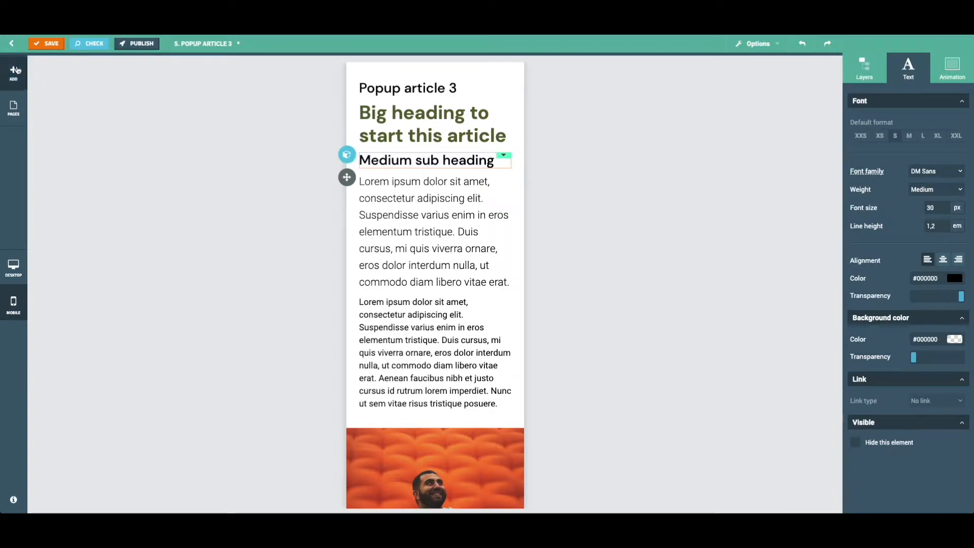
# Place a Text button block from the catalogue below the intro paragraph in mobile view.
pyautogui.click(13, 71)
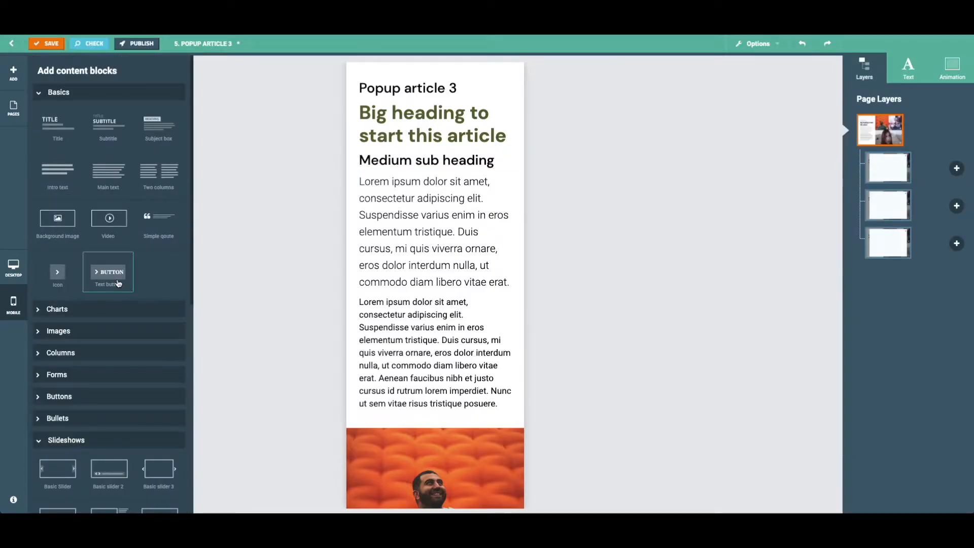
pyautogui.moveTo(108, 272); pyautogui.dragTo(386, 323)
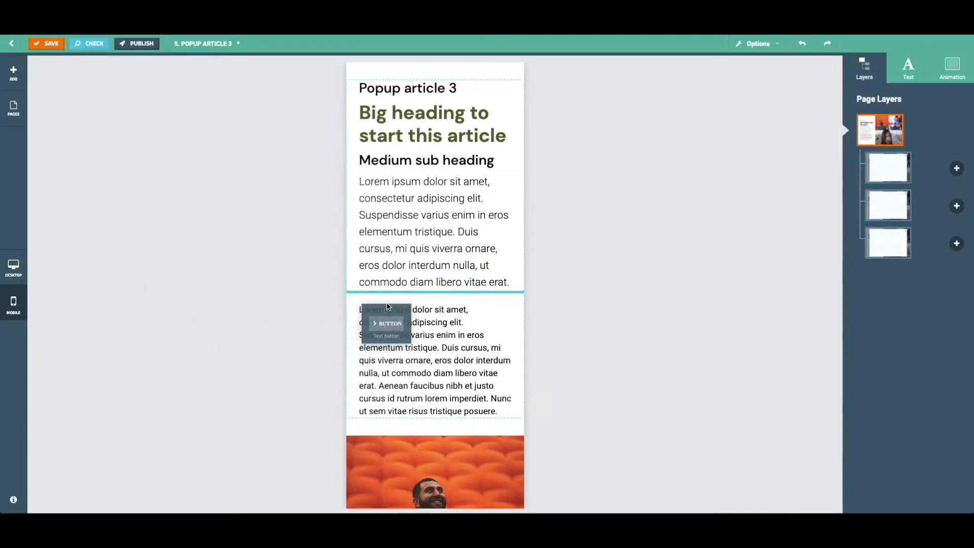
pyautogui.click(385, 322)
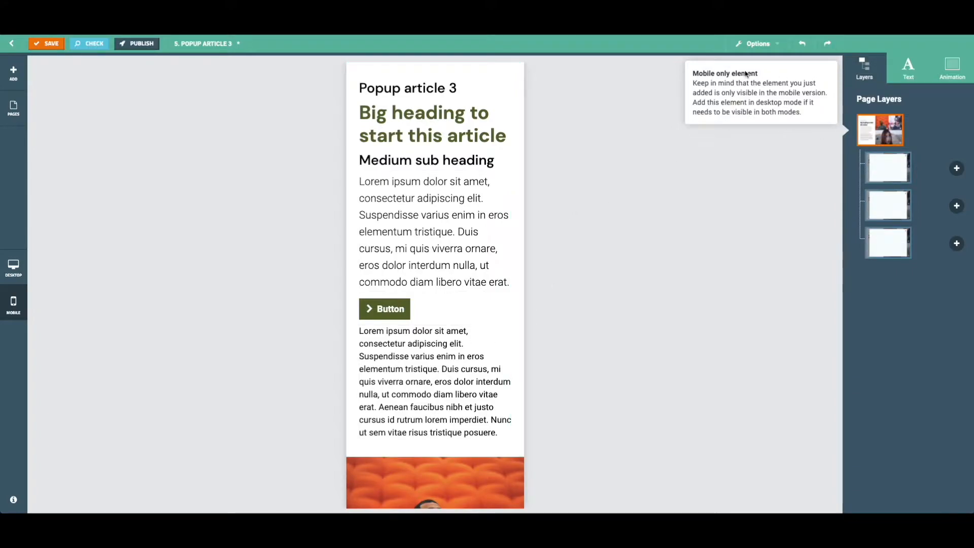
pyautogui.moveTo(298, 291)
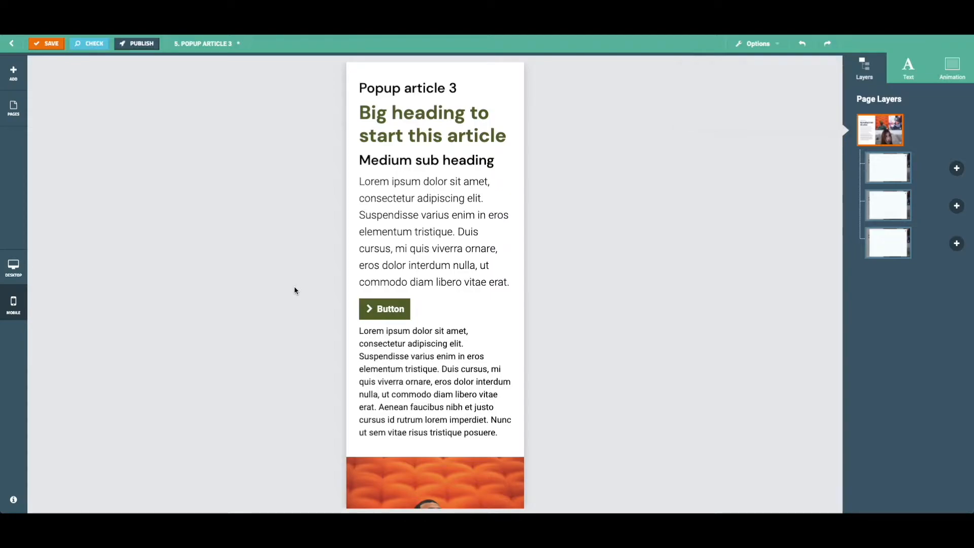
pyautogui.moveTo(255, 289)
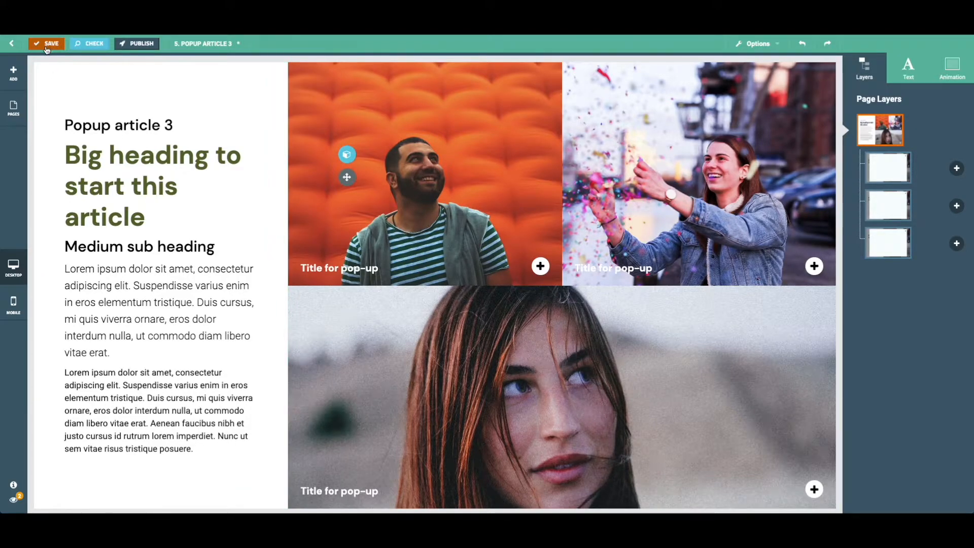
# Save Popup article 3 and launch its Check preview in desktop format.
pyautogui.click(47, 44)
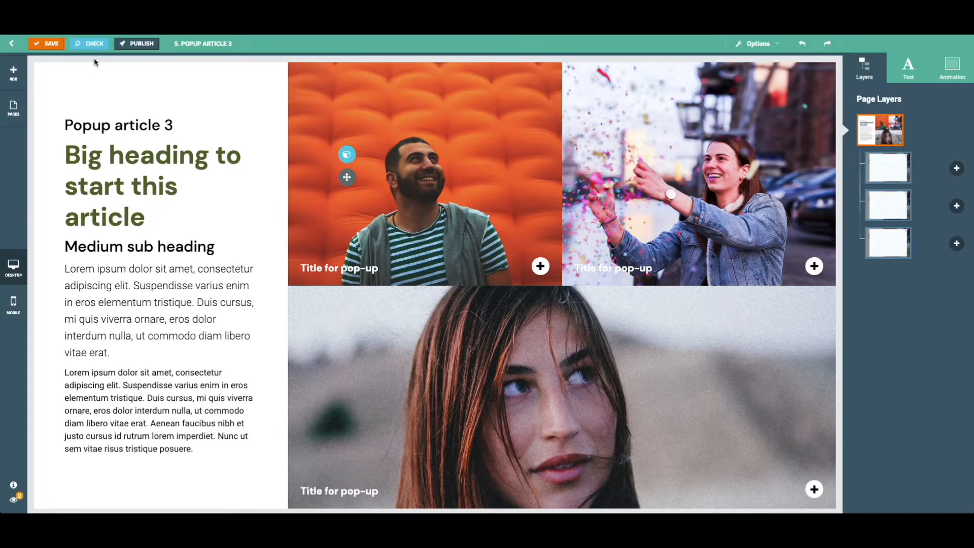
pyautogui.click(89, 43)
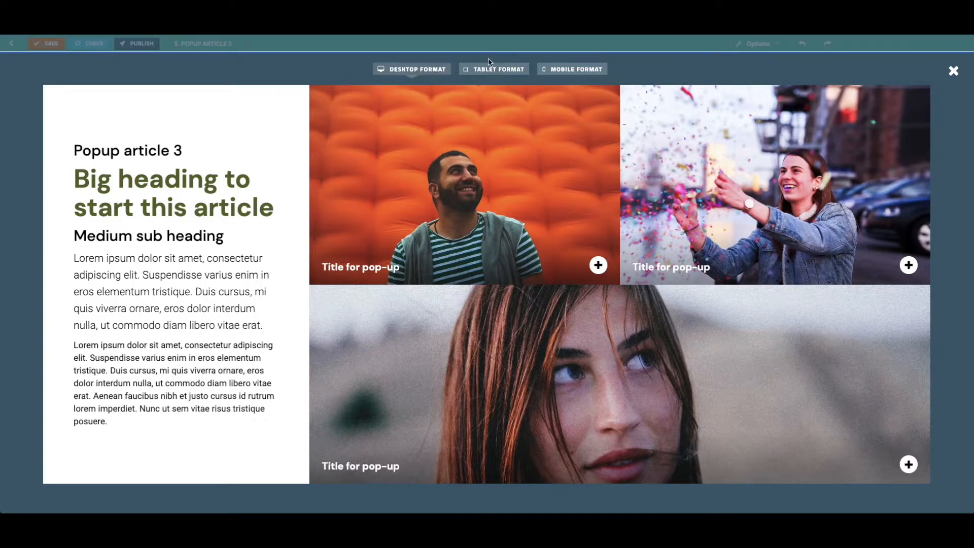
# Check the preview in Tablet and Mobile formats, where the button shows, then close it.
pyautogui.click(493, 69)
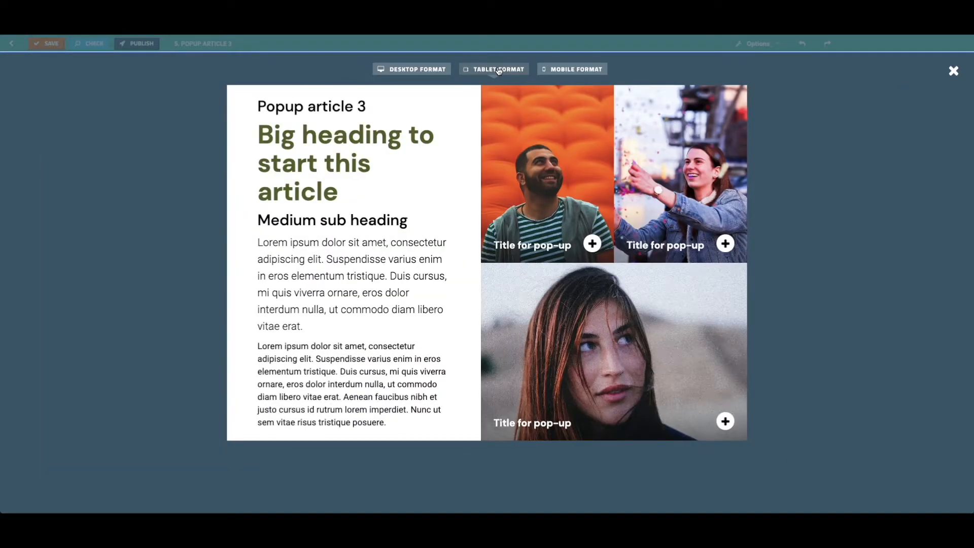
pyautogui.click(574, 69)
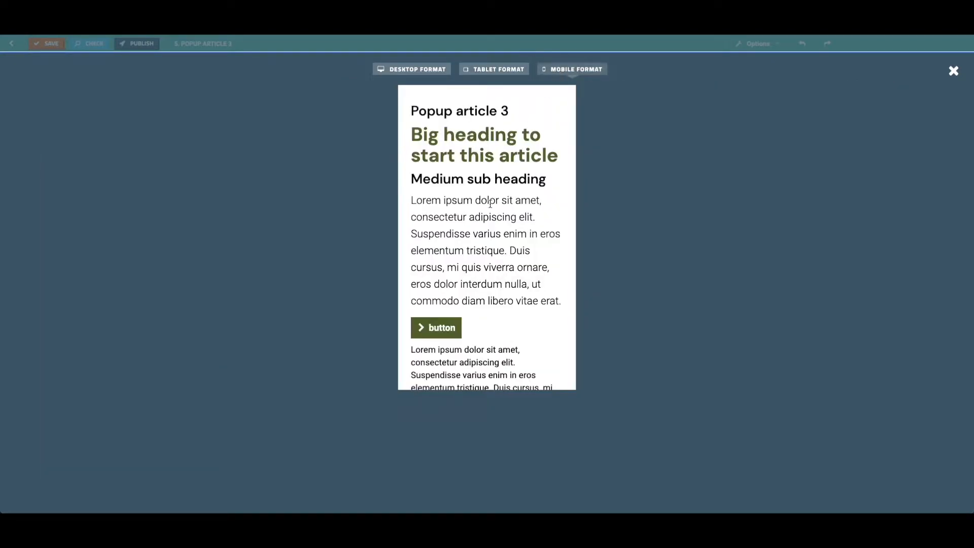
pyautogui.scroll(-3)
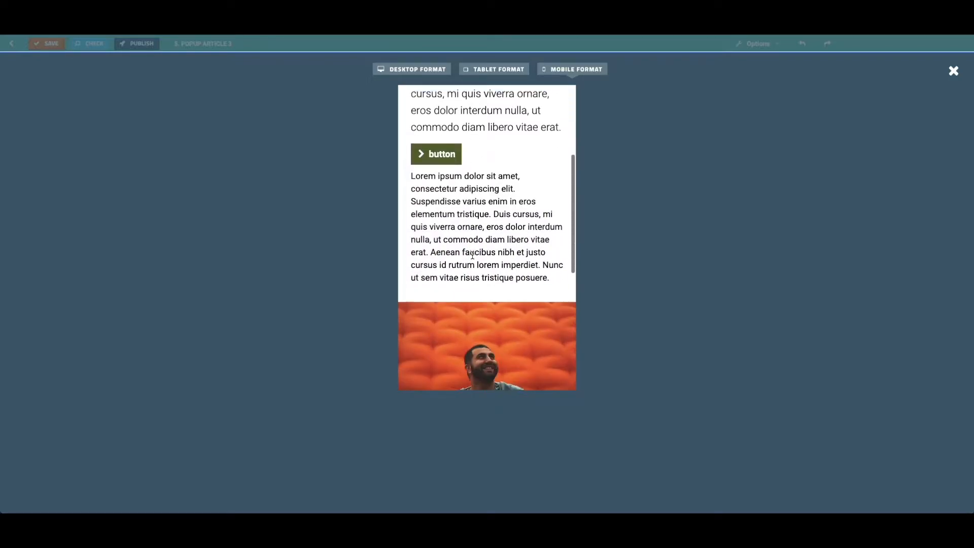
pyautogui.scroll(-3)
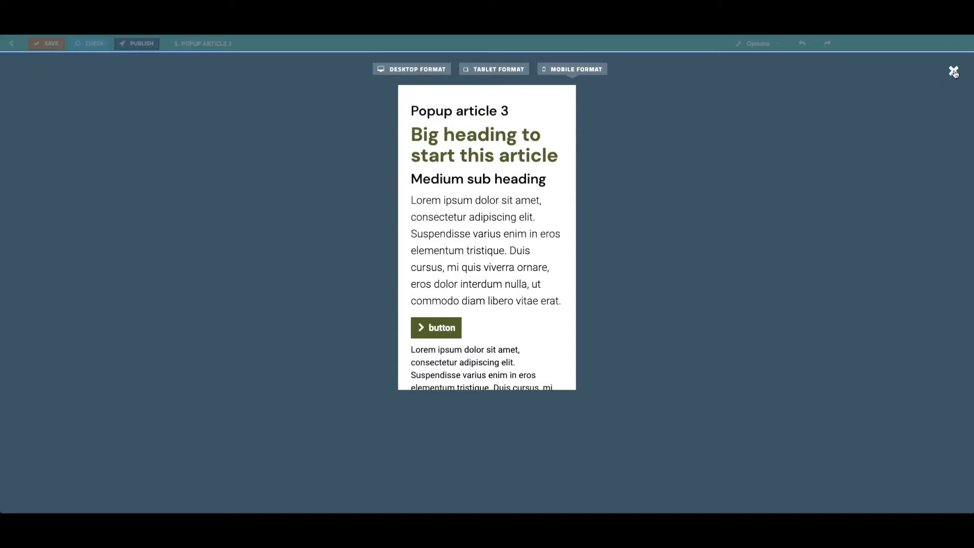
pyautogui.click(953, 71)
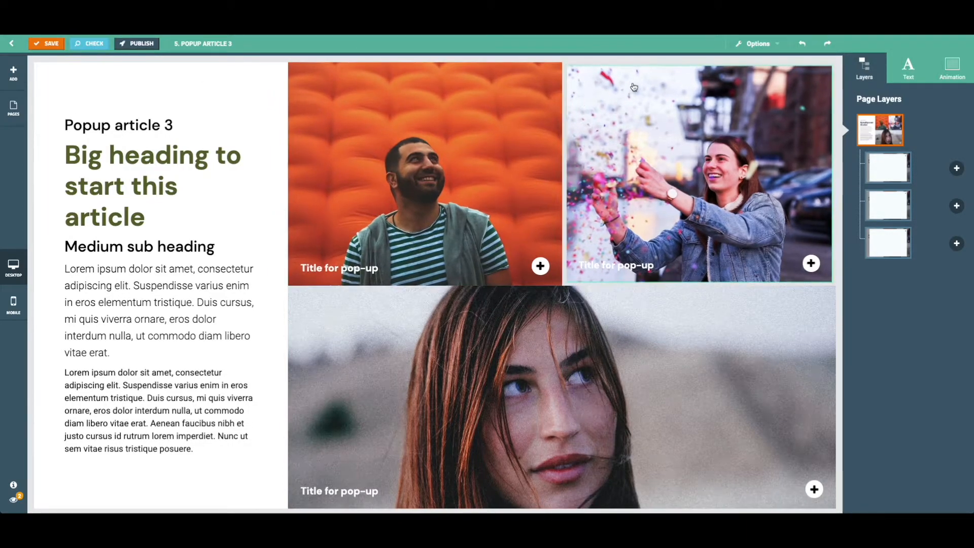
pyautogui.click(757, 43)
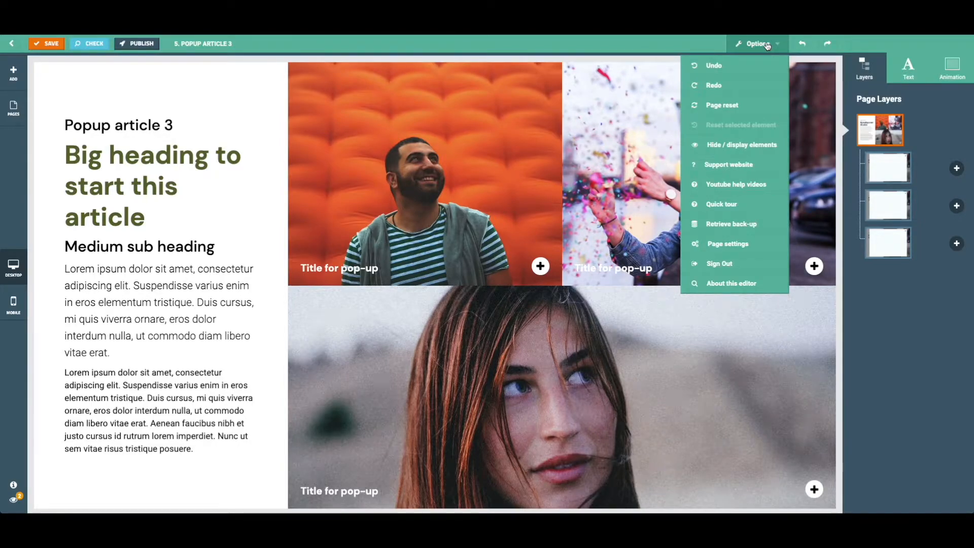
pyautogui.moveTo(734, 184)
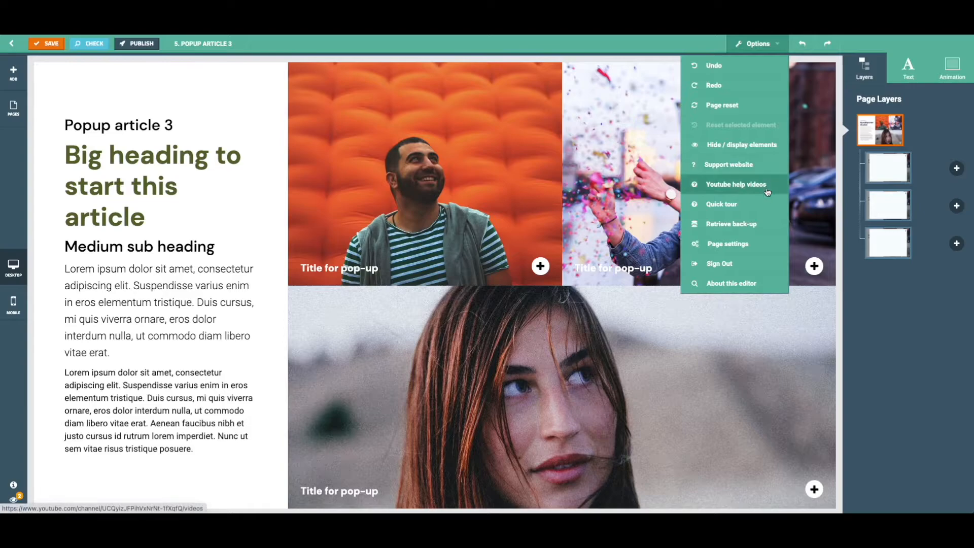
pyautogui.moveTo(731, 224)
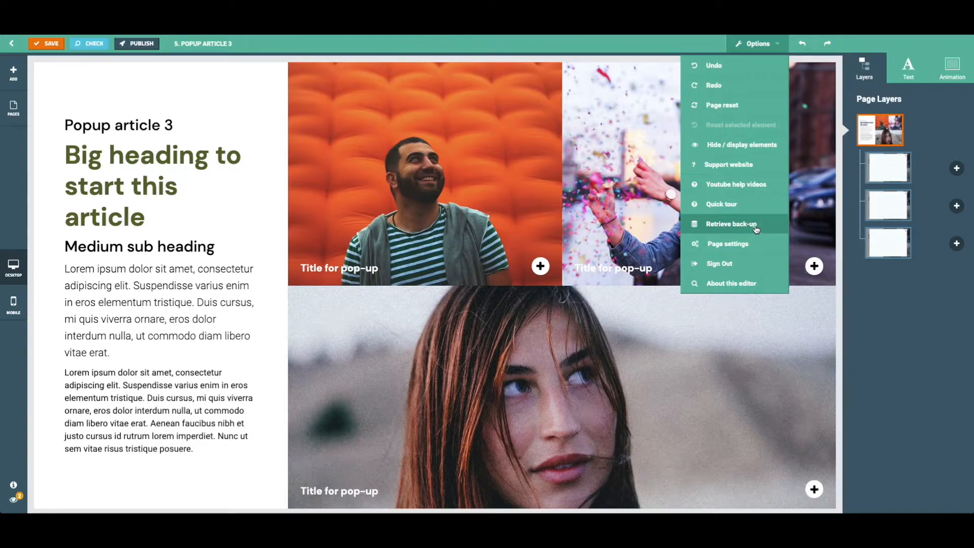
pyautogui.moveTo(757, 226)
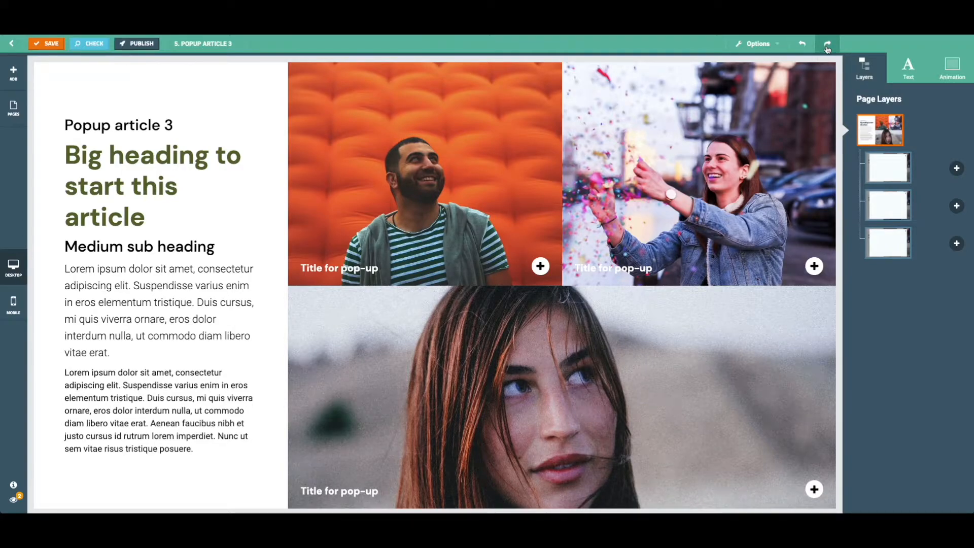
pyautogui.click(827, 43)
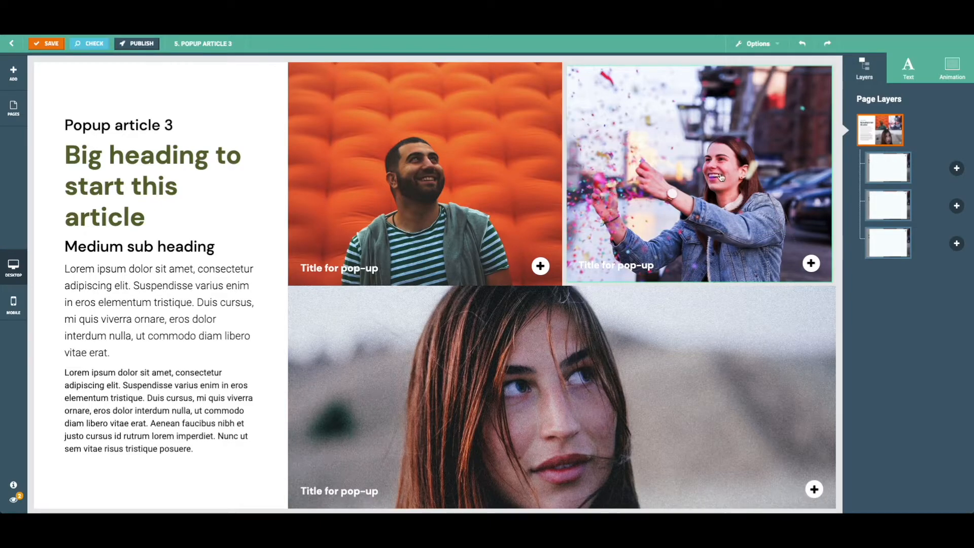
pyautogui.moveTo(804, 176)
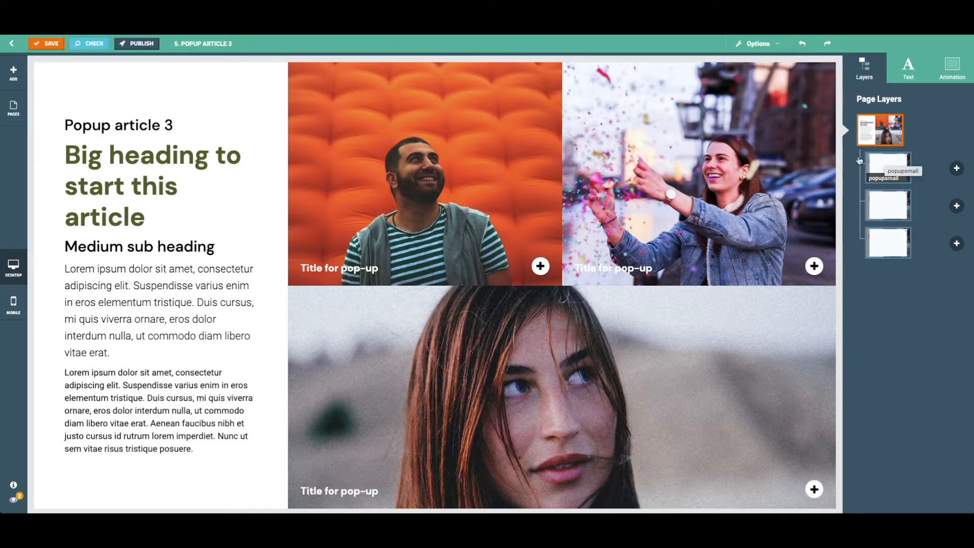
pyautogui.moveTo(887, 207)
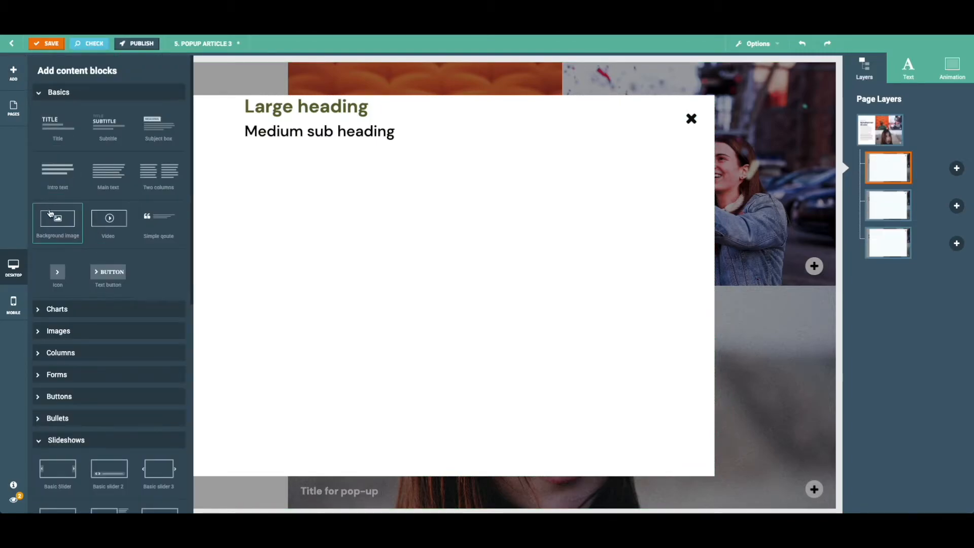
# Add a Background image block from Basics beneath the small popup's headings.
pyautogui.click(57, 220)
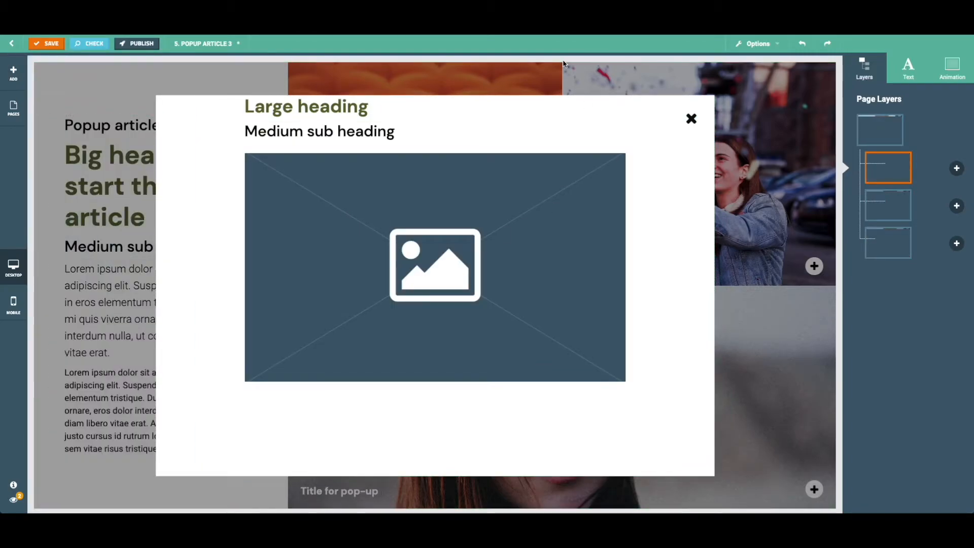
pyautogui.click(880, 129)
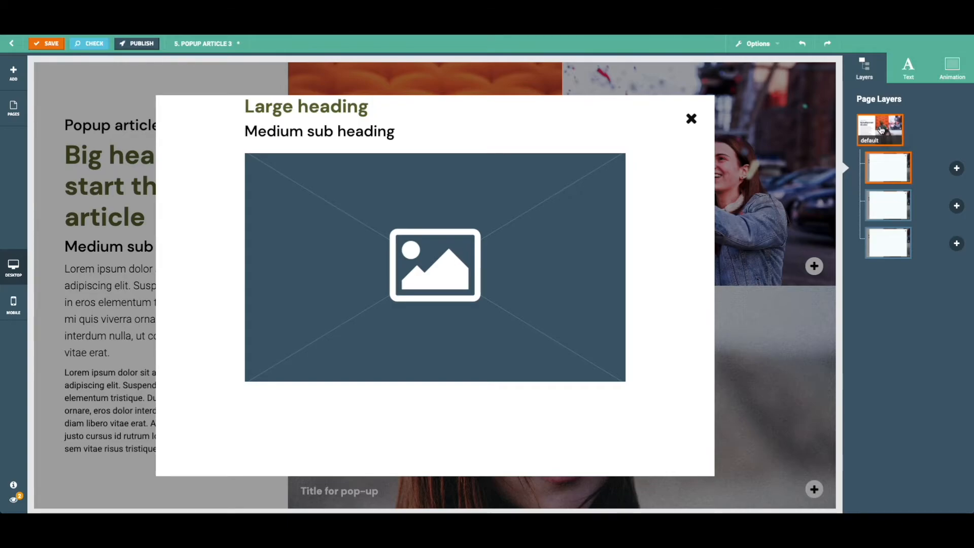
# Select the default page layer to leave the popup and show the main article page.
pyautogui.click(691, 119)
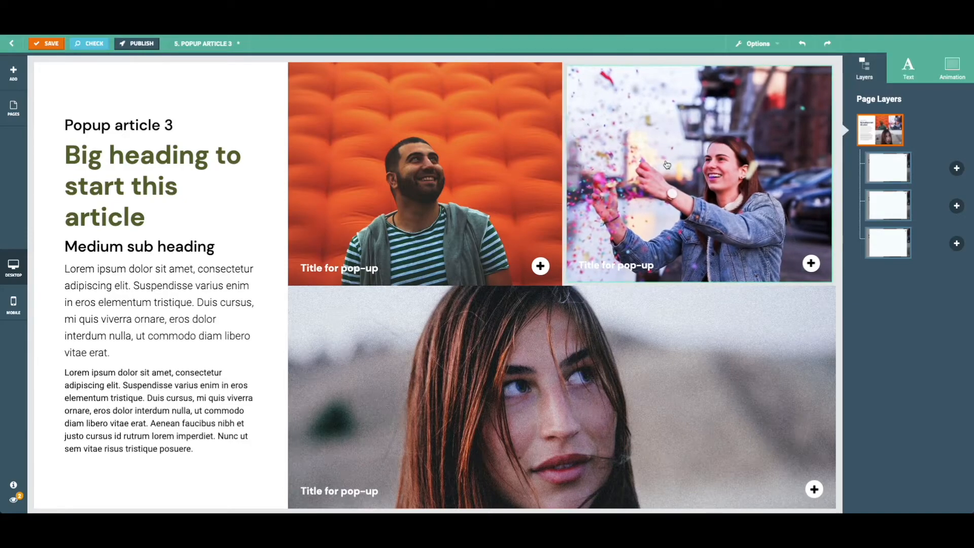
pyautogui.moveTo(731, 226)
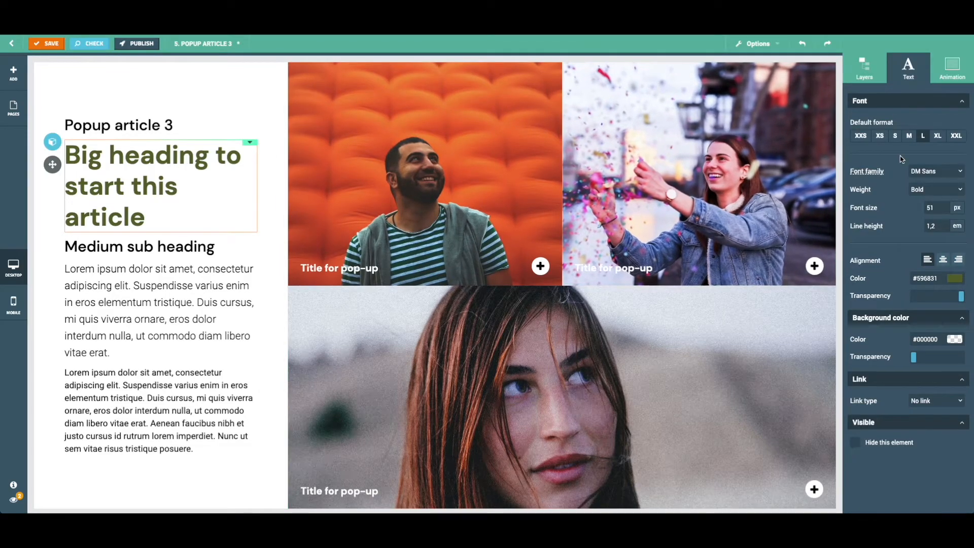
pyautogui.click(699, 173)
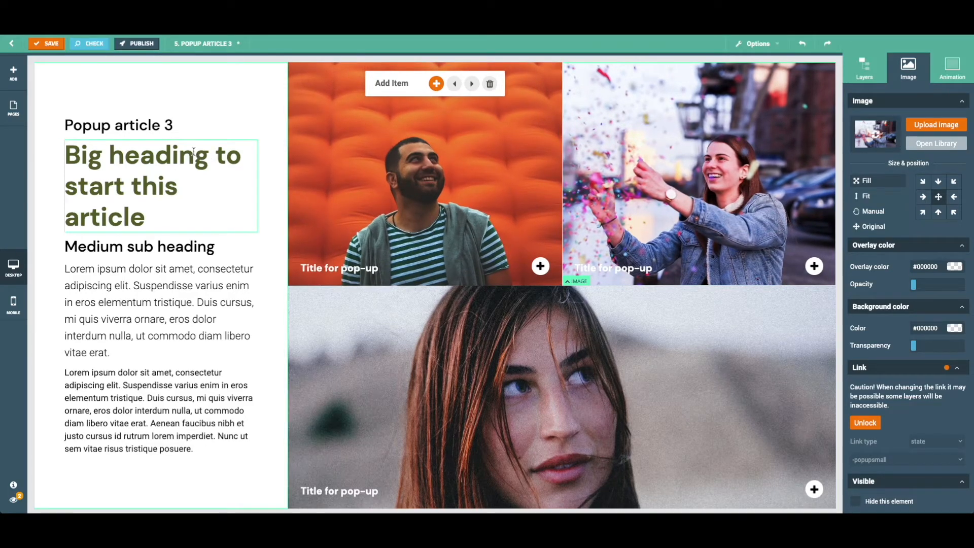
pyautogui.click(151, 185)
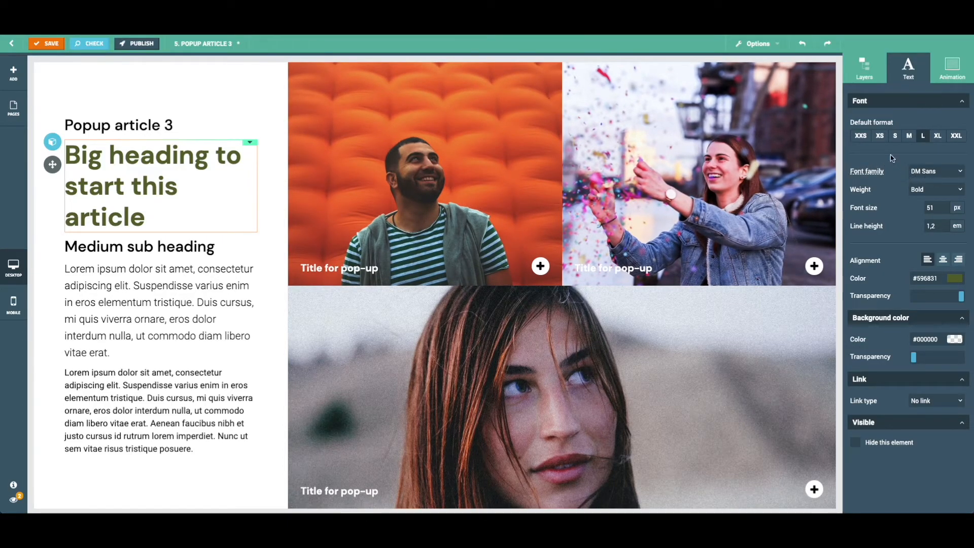
pyautogui.moveTo(935, 193)
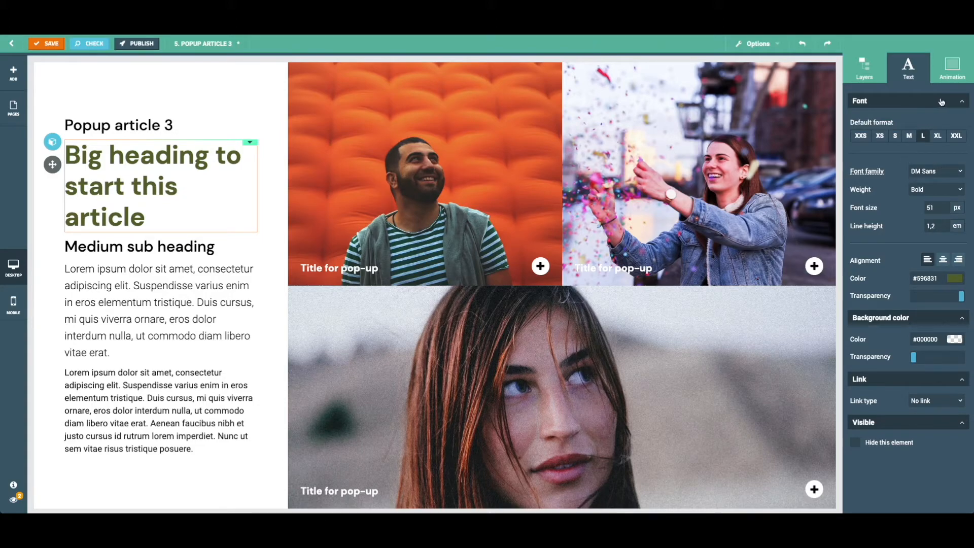
# Choose Fade in for the intro paragraph with Speed 0,5 sec and Delay 0, then deselect.
pyautogui.click(953, 67)
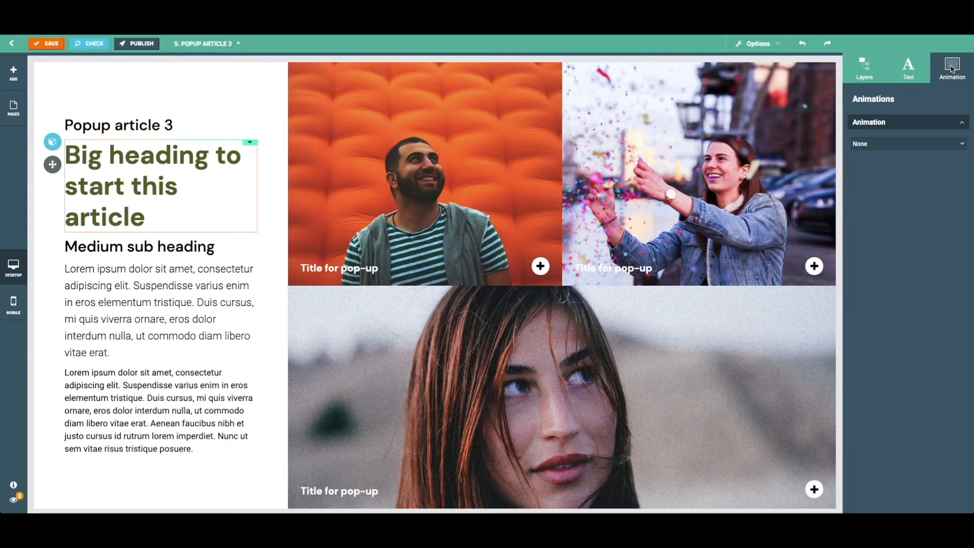
pyautogui.moveTo(940, 96)
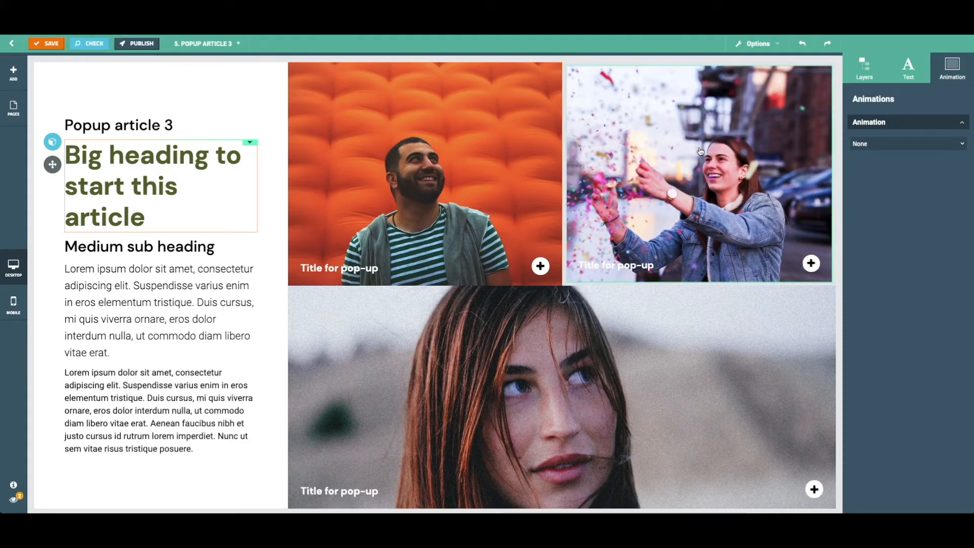
pyautogui.click(906, 143)
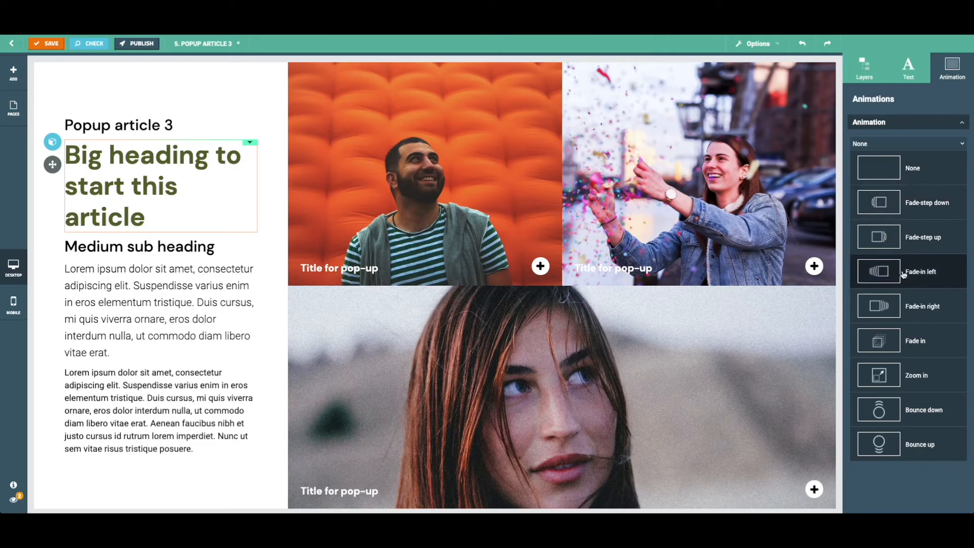
pyautogui.moveTo(916, 240)
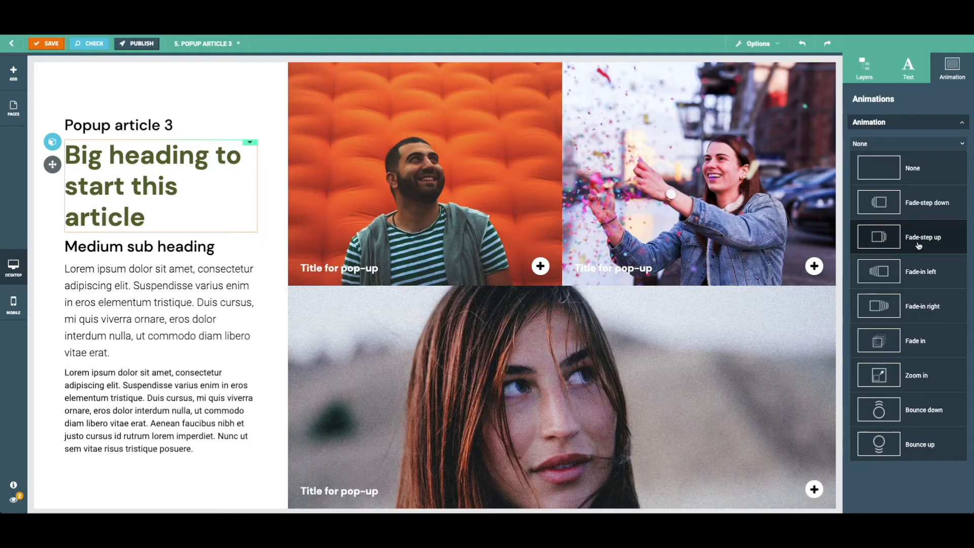
pyautogui.click(922, 236)
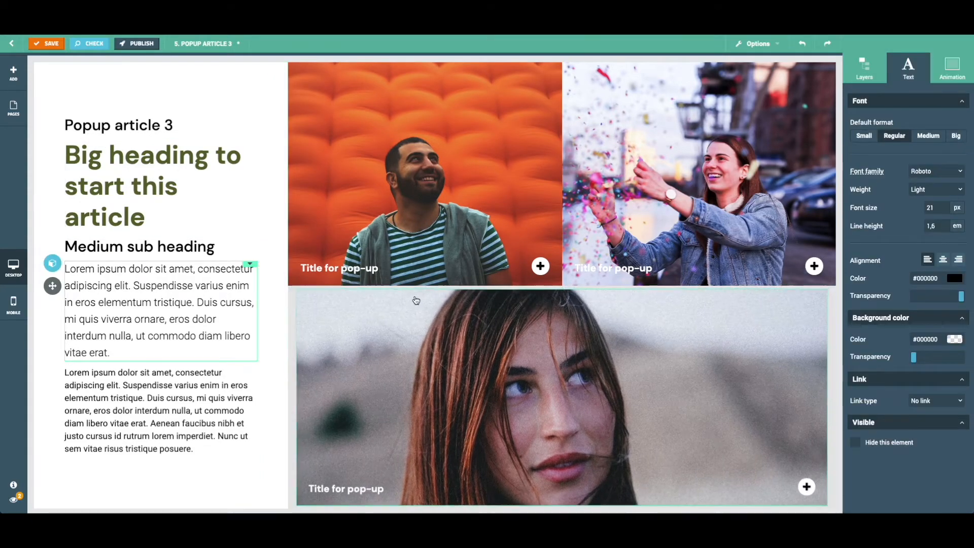
pyautogui.click(952, 67)
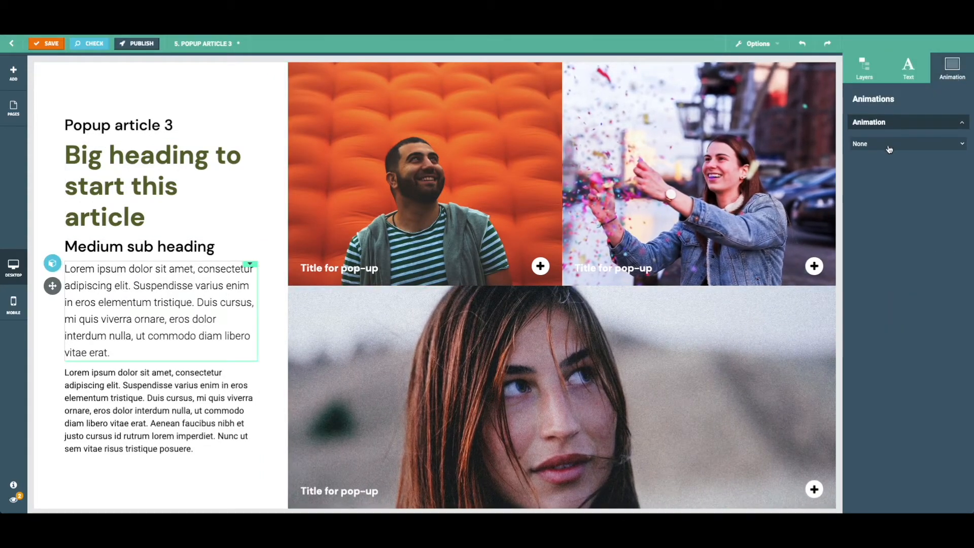
pyautogui.click(907, 143)
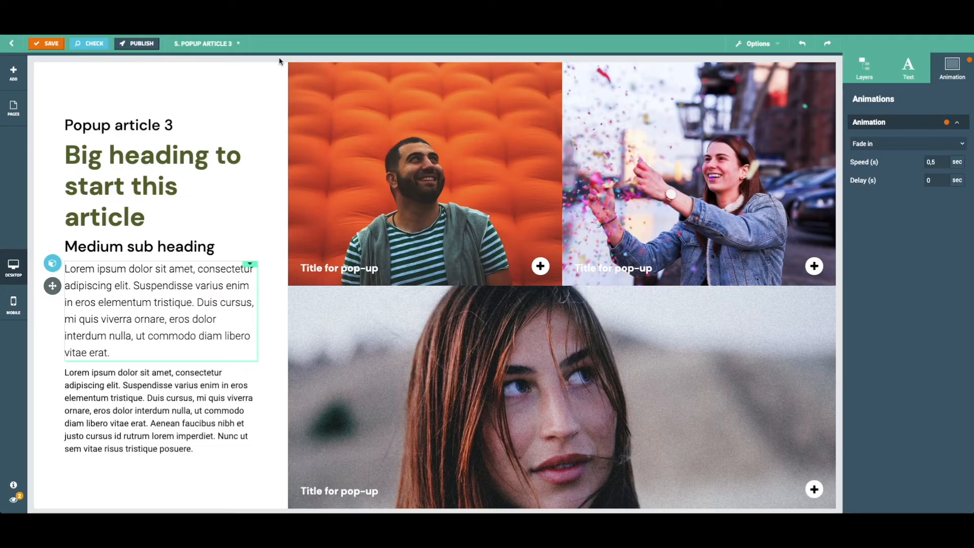
pyautogui.click(864, 67)
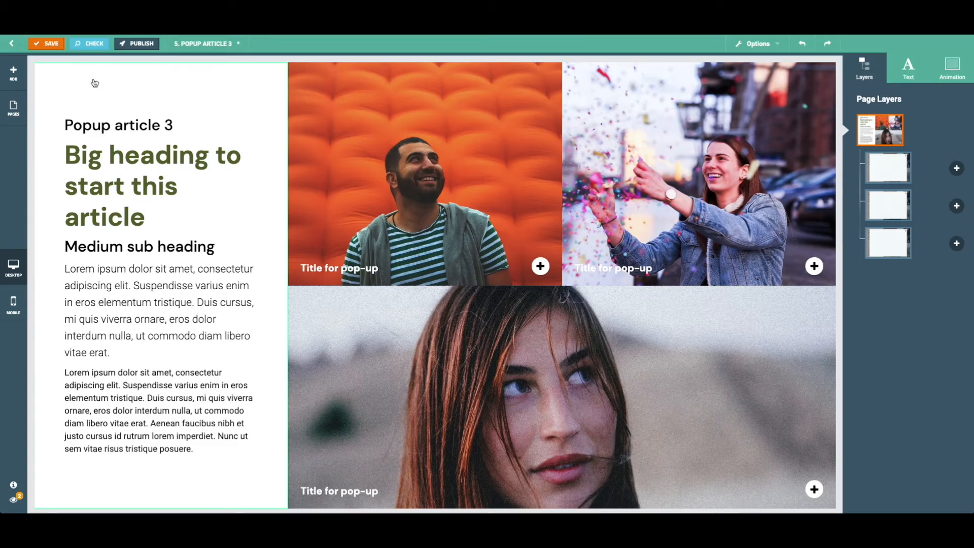
pyautogui.moveTo(62, 100)
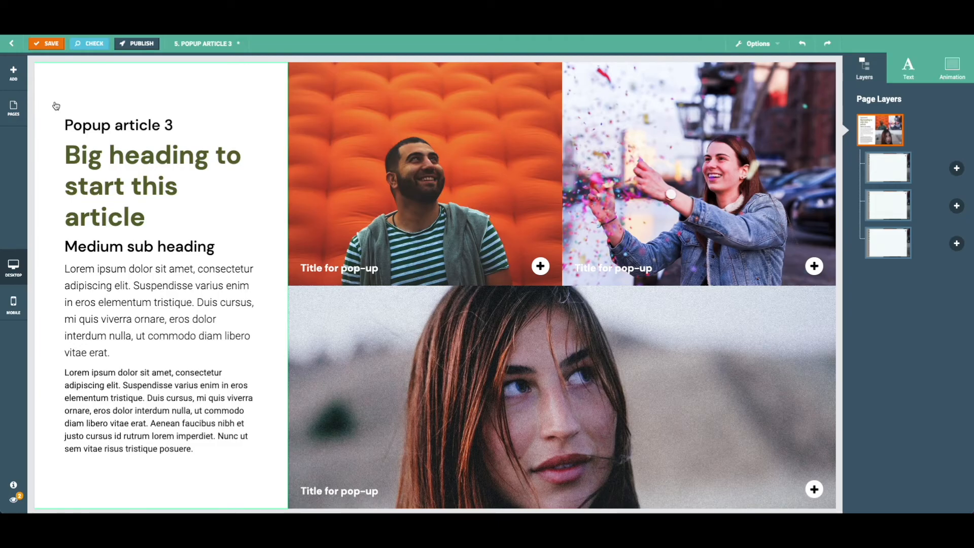
# Show the Add content blocks panel next to the desktop page.
pyautogui.click(159, 310)
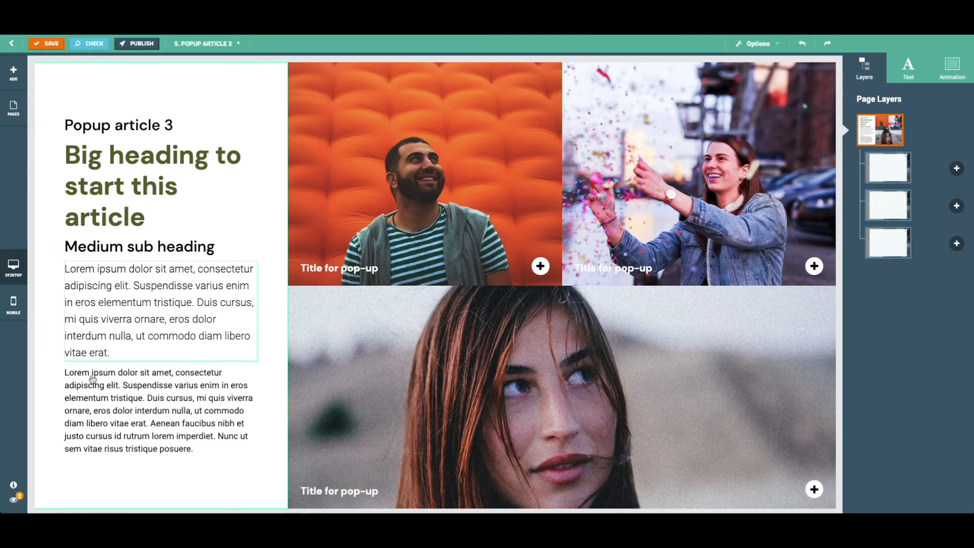
pyautogui.click(98, 102)
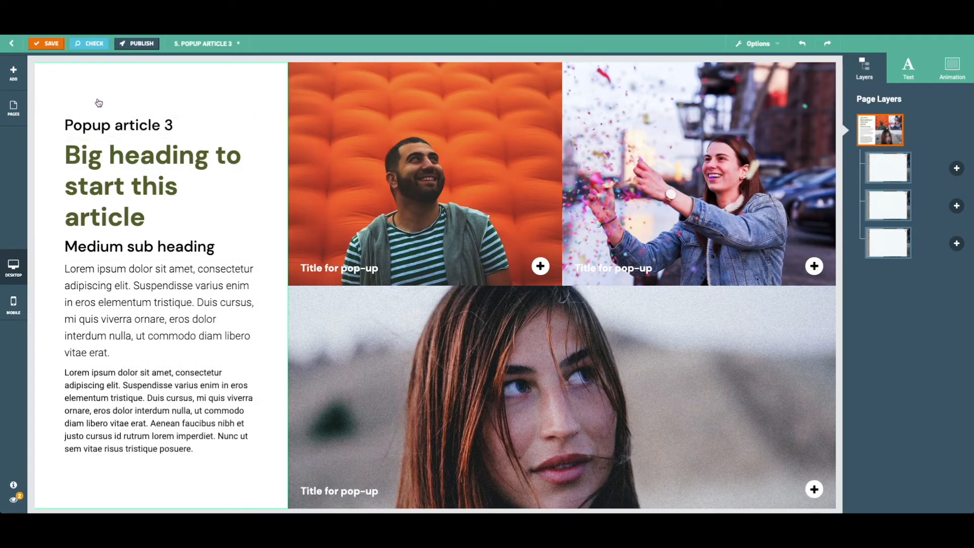
pyautogui.moveTo(80, 89)
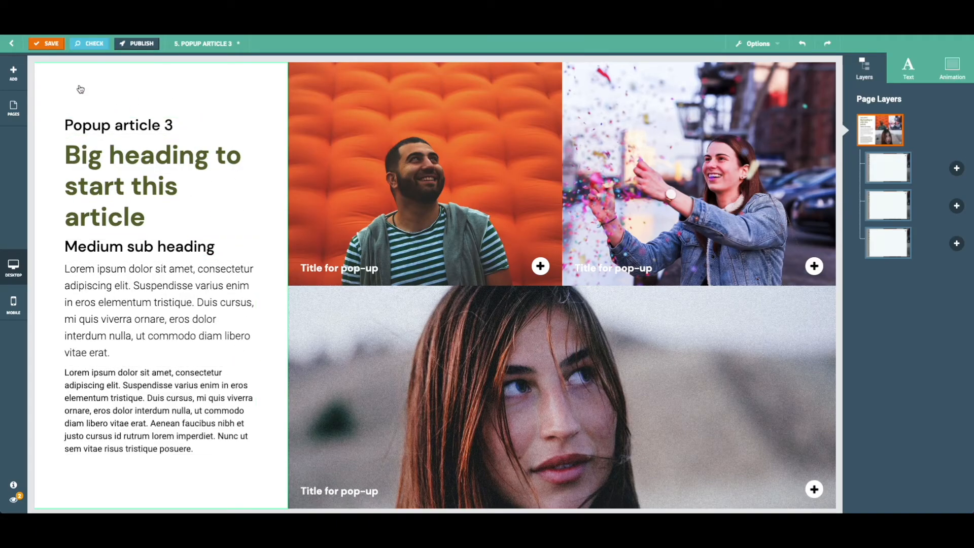
pyautogui.click(13, 71)
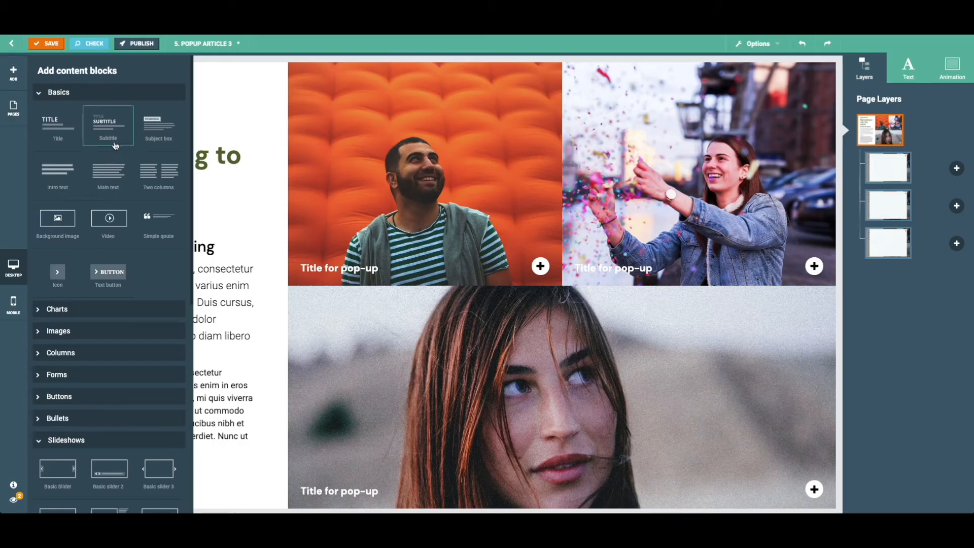